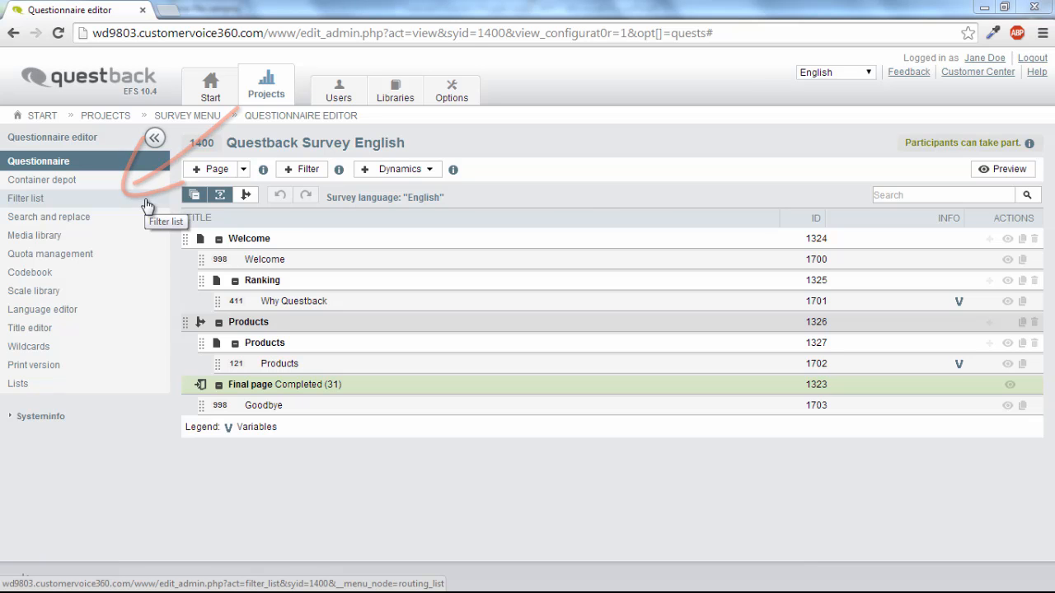
- Show the filter list for survey 1400 with the Products filter and its yellow test status
{"action": "left_click", "coordinate": [25, 197]}
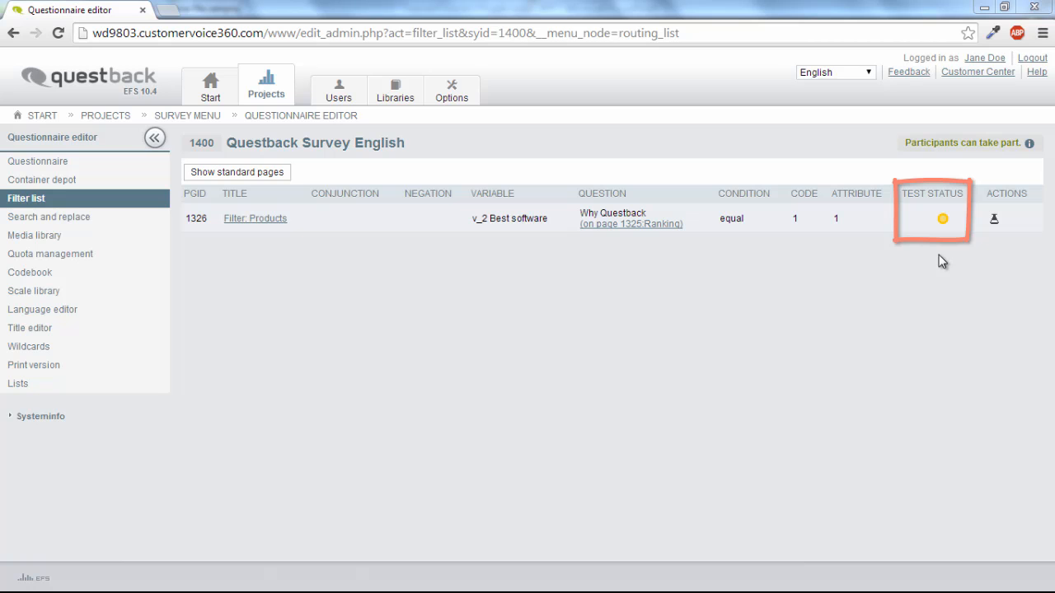
{"action": "mouse_move", "coordinate": [943, 227]}
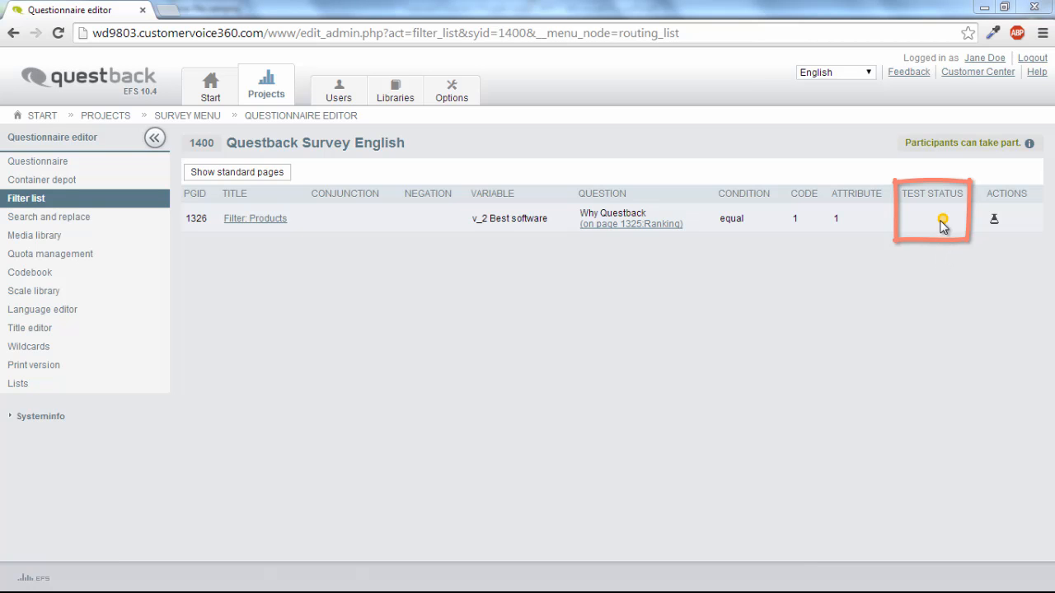
{"action": "mouse_move", "coordinate": [942, 221]}
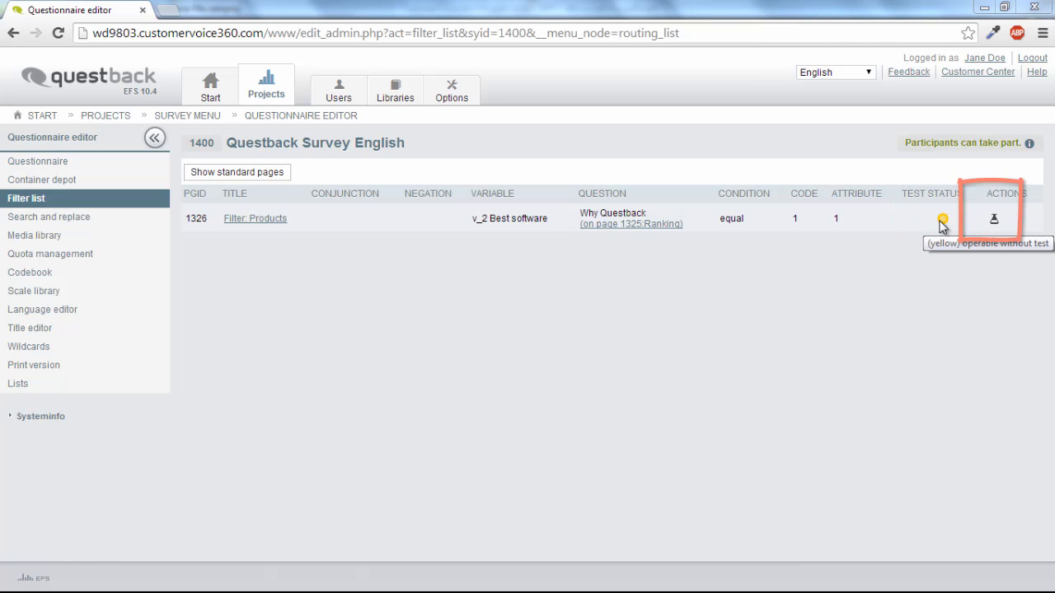
{"action": "mouse_move", "coordinate": [964, 234]}
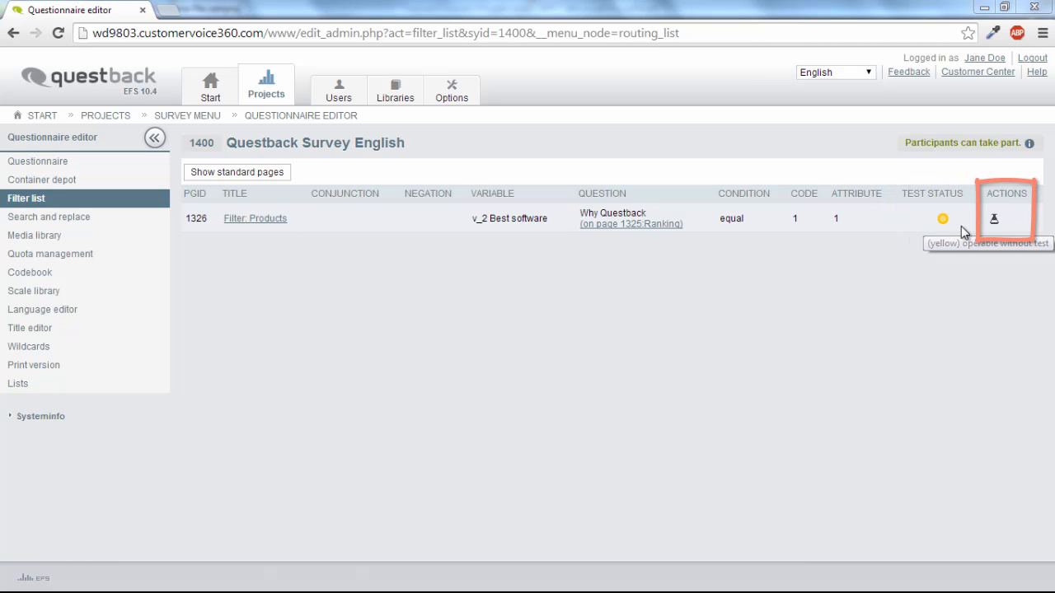
- Run the Products filter test with v_2 = 1, returning 1 (filter triggered)
{"action": "left_click", "coordinate": [992, 218]}
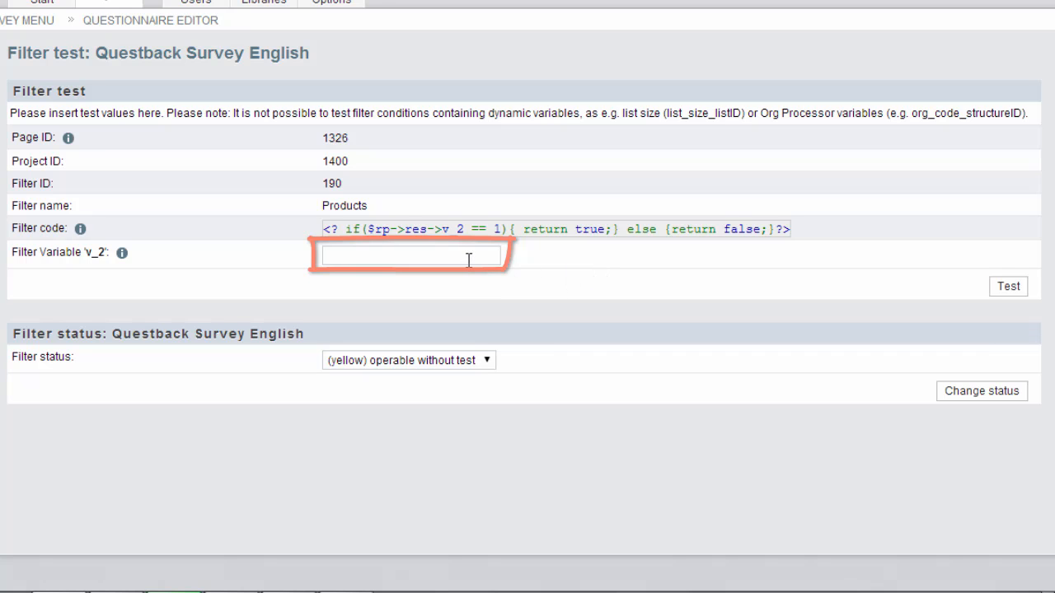
{"action": "type", "text": "1"}
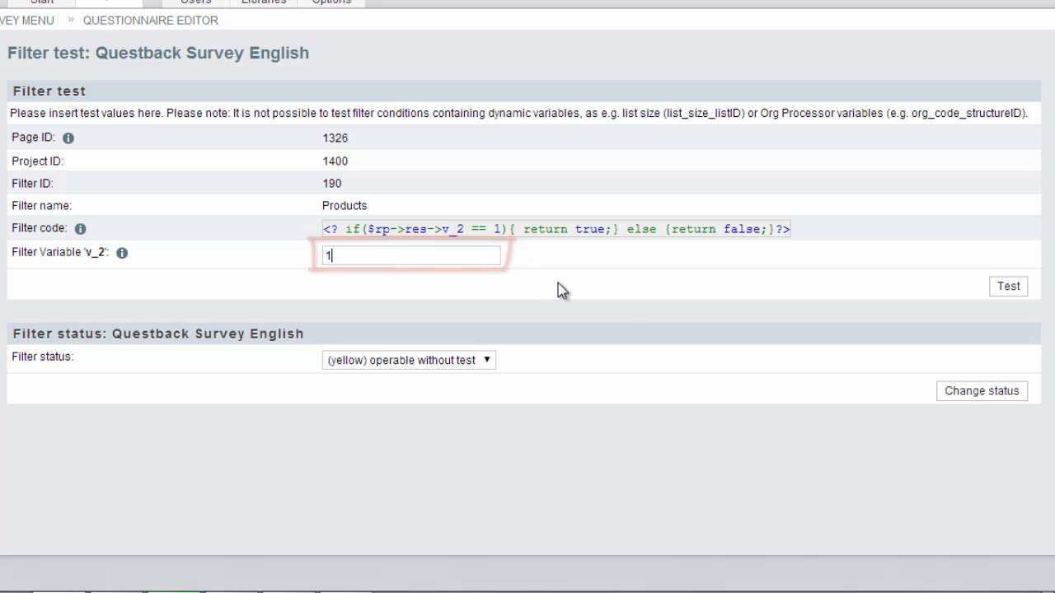
{"action": "mouse_move", "coordinate": [788, 300]}
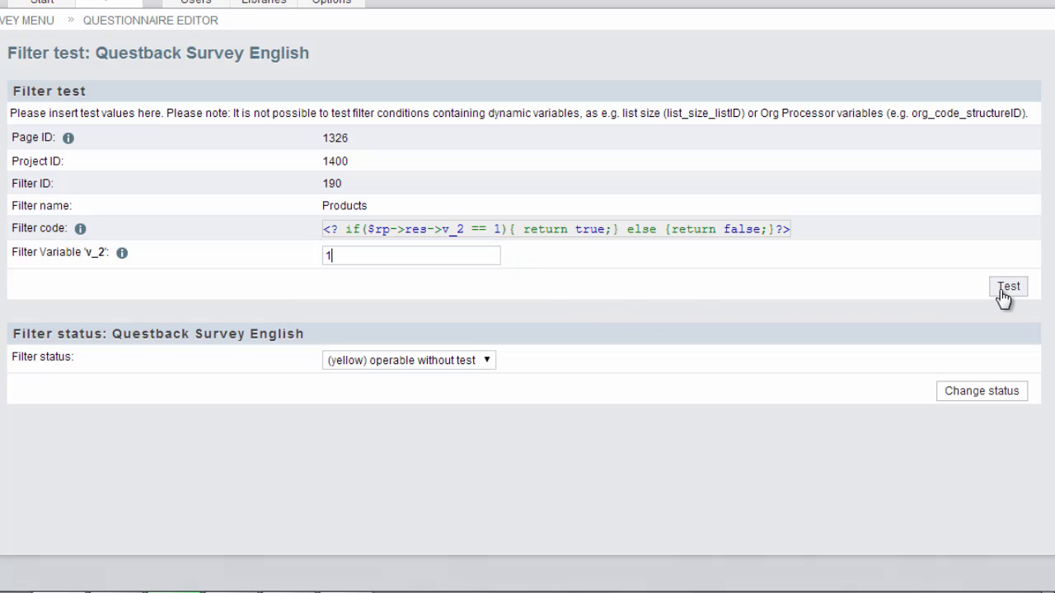
{"action": "left_click", "coordinate": [1008, 287]}
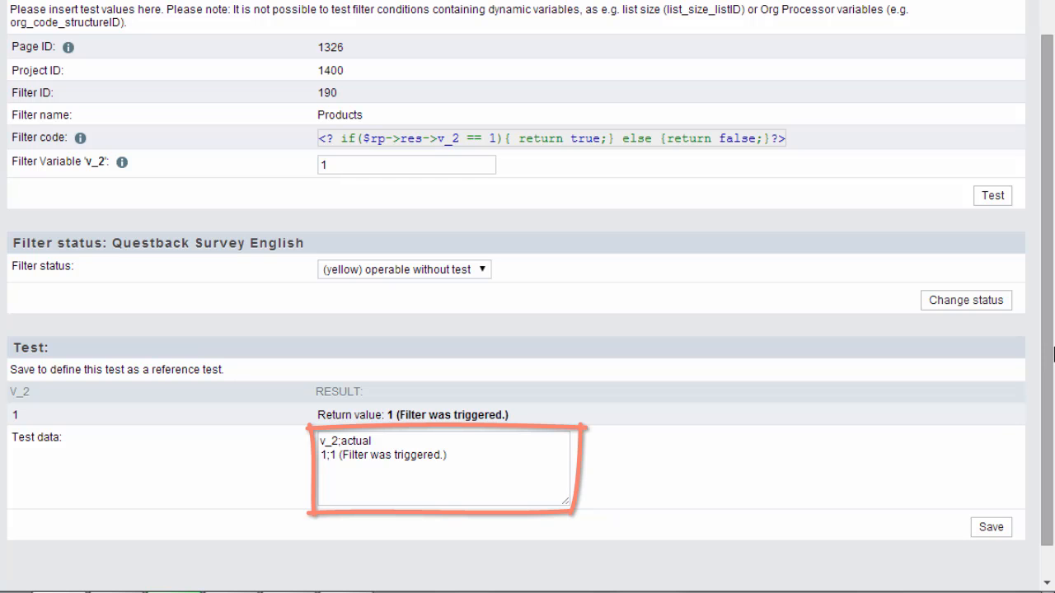
{"action": "scroll", "scroll_direction": "down", "scroll_amount": 3}
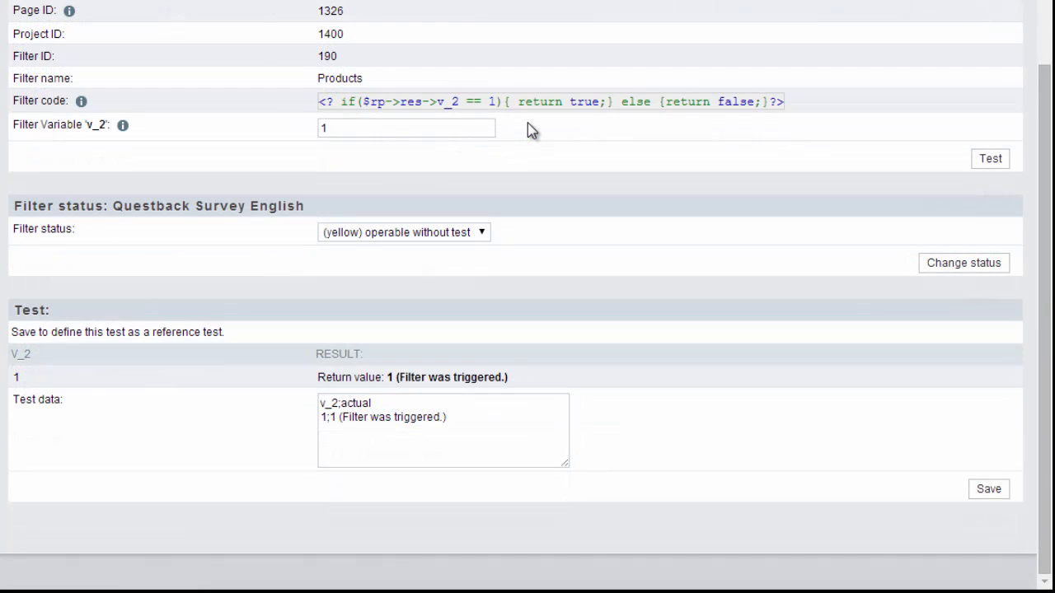
- Rerun the Products filter test with v_2 = 2, returning 0 (not triggered), and review the filter status choices
{"action": "left_click", "coordinate": [405, 128]}
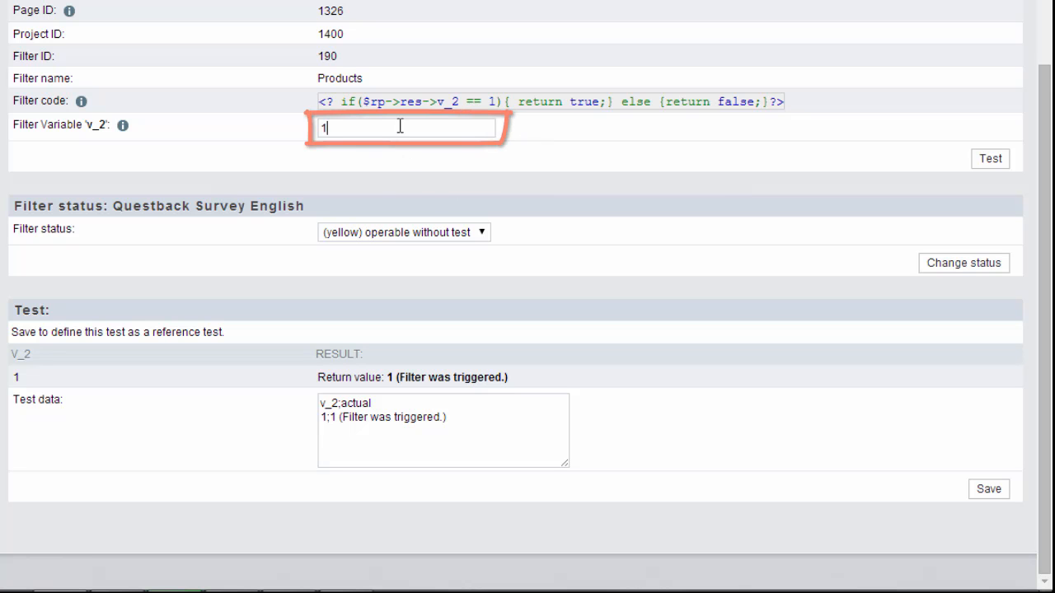
{"action": "type", "text": "2"}
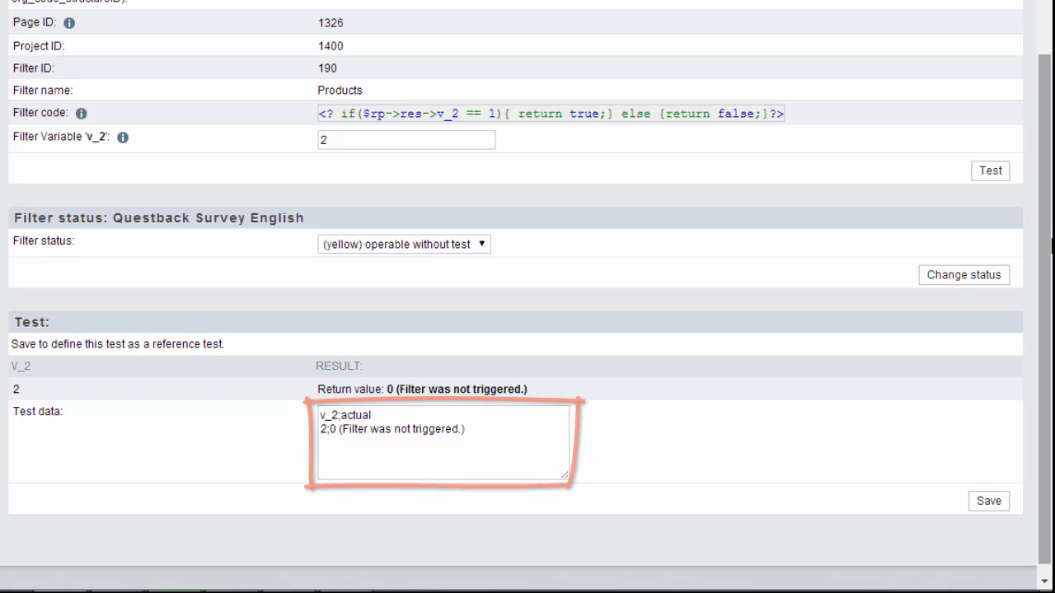
{"action": "left_click", "coordinate": [402, 244]}
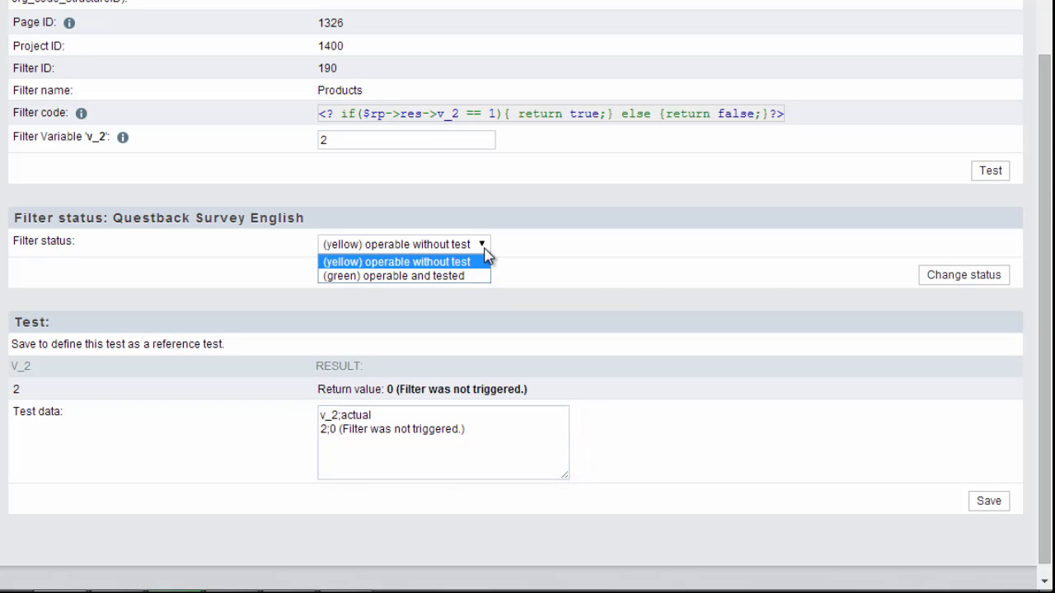
{"action": "left_click", "coordinate": [403, 275]}
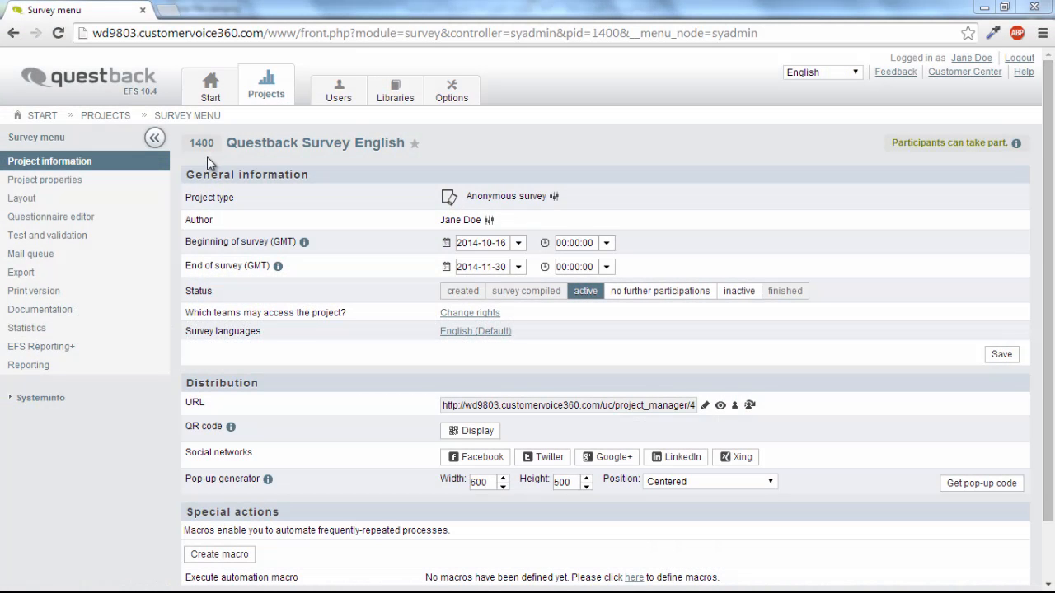
- Enable 'Show pretest icon in survey' under Survey options > Internal organization and save
{"action": "left_click", "coordinate": [45, 180]}
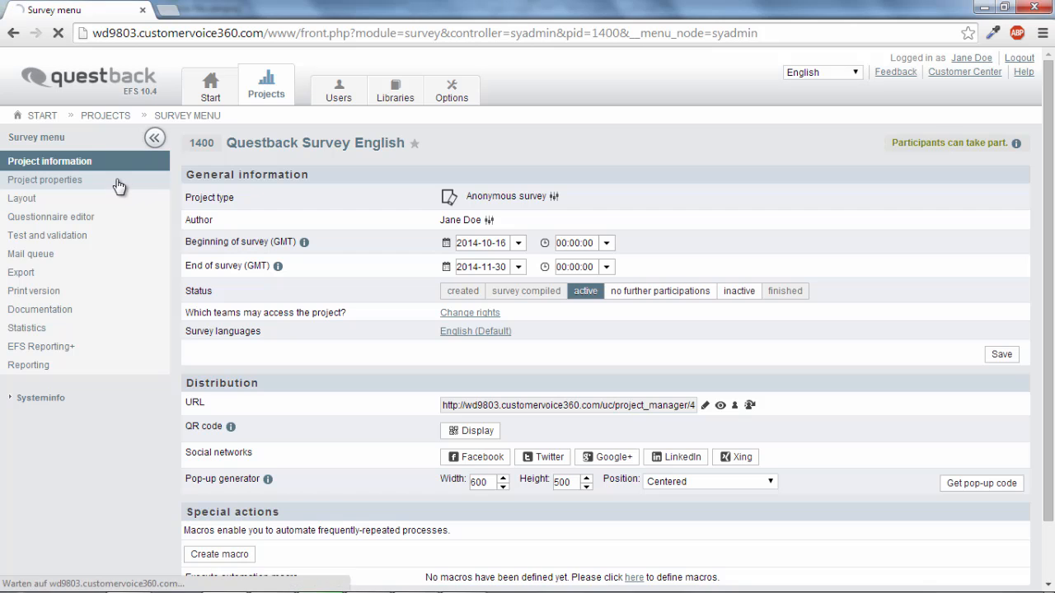
{"action": "left_click", "coordinate": [44, 180]}
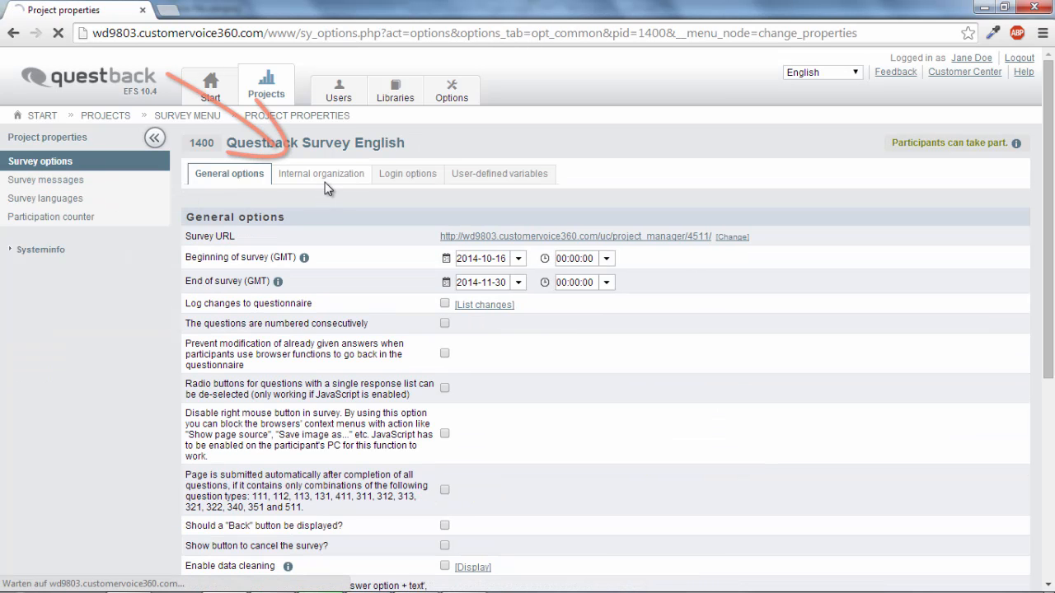
{"action": "left_click", "coordinate": [322, 174]}
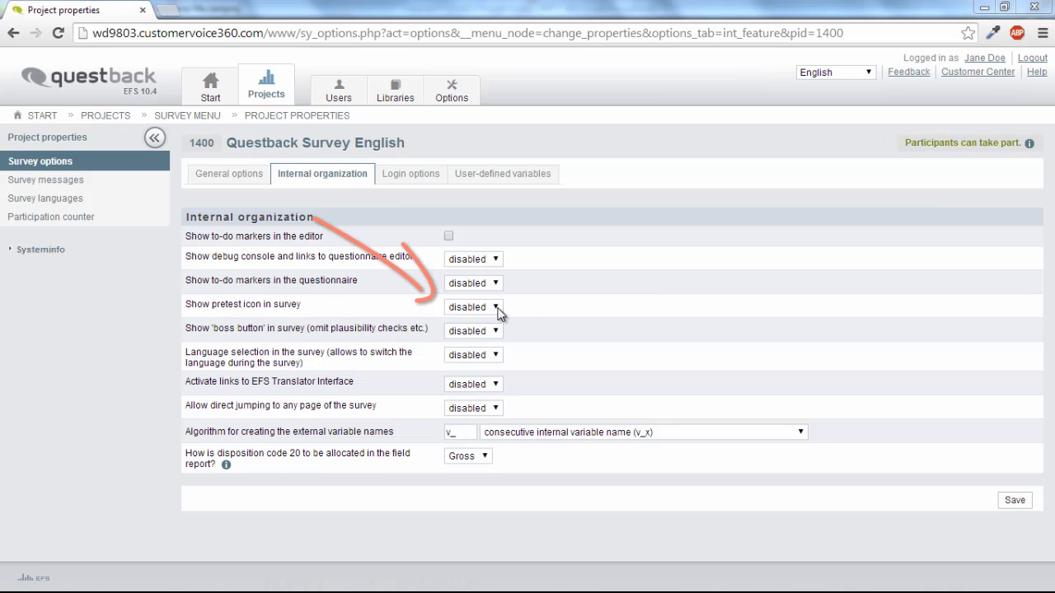
{"action": "left_click", "coordinate": [472, 306]}
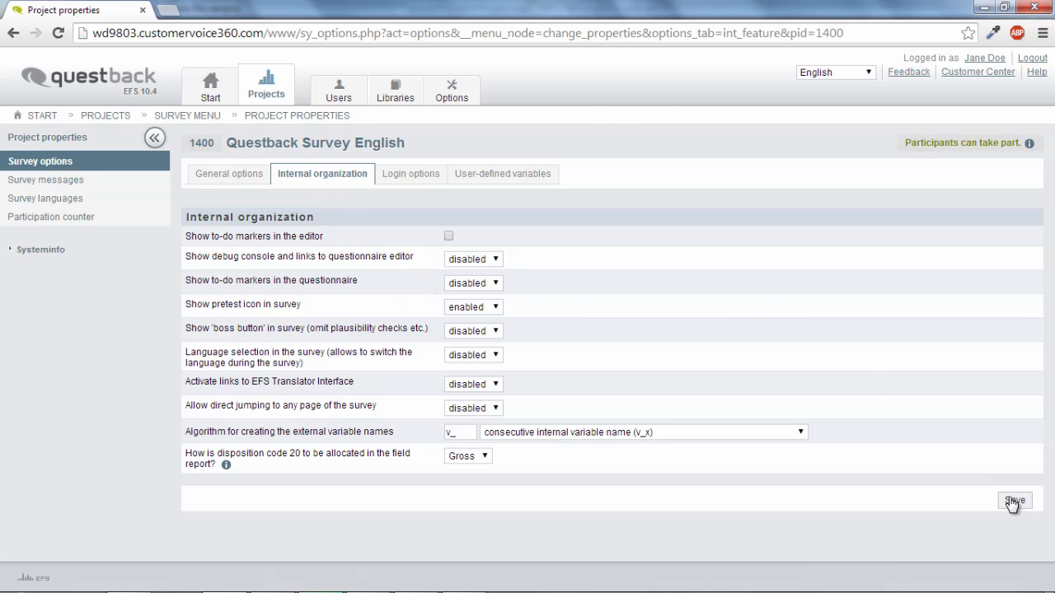
{"action": "left_click", "coordinate": [1014, 501]}
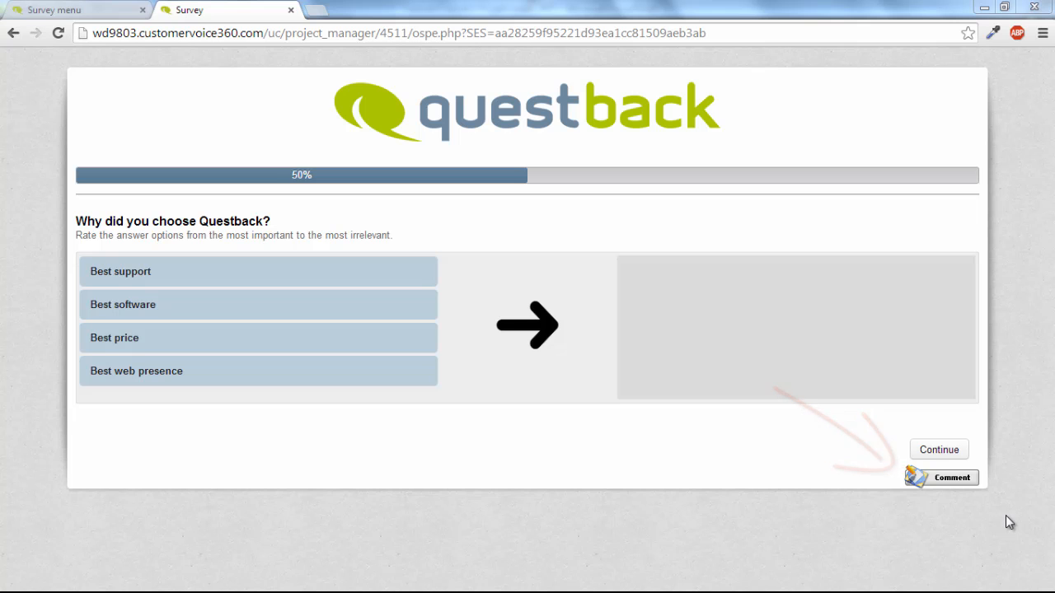
- Finish the live survey, bring up the Pre-test commentary window, then head to the Documentation area
{"action": "left_click", "coordinate": [938, 448]}
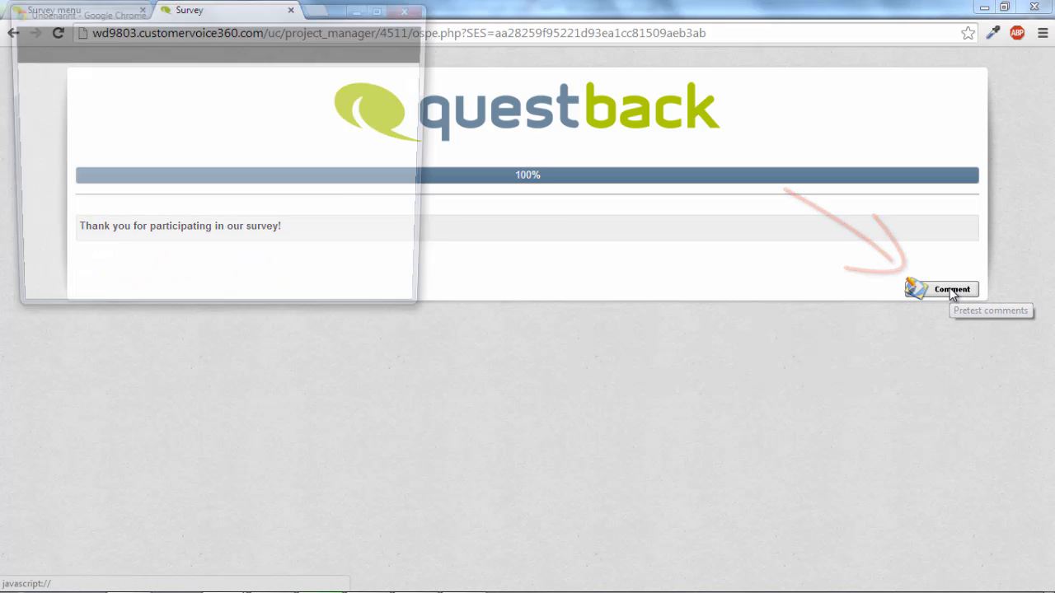
{"action": "left_click", "coordinate": [939, 290]}
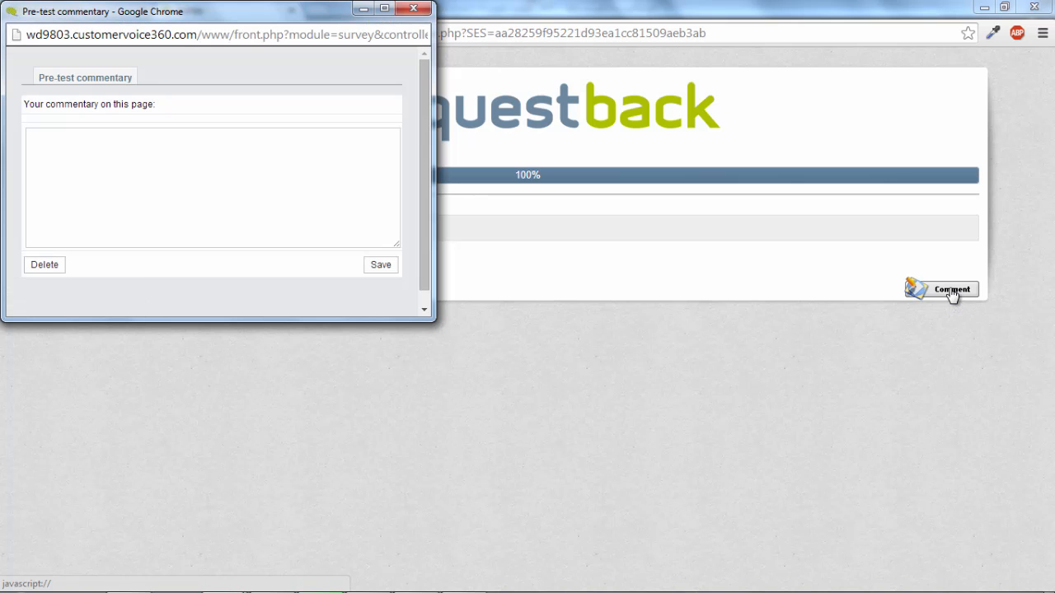
{"action": "left_click", "coordinate": [412, 9]}
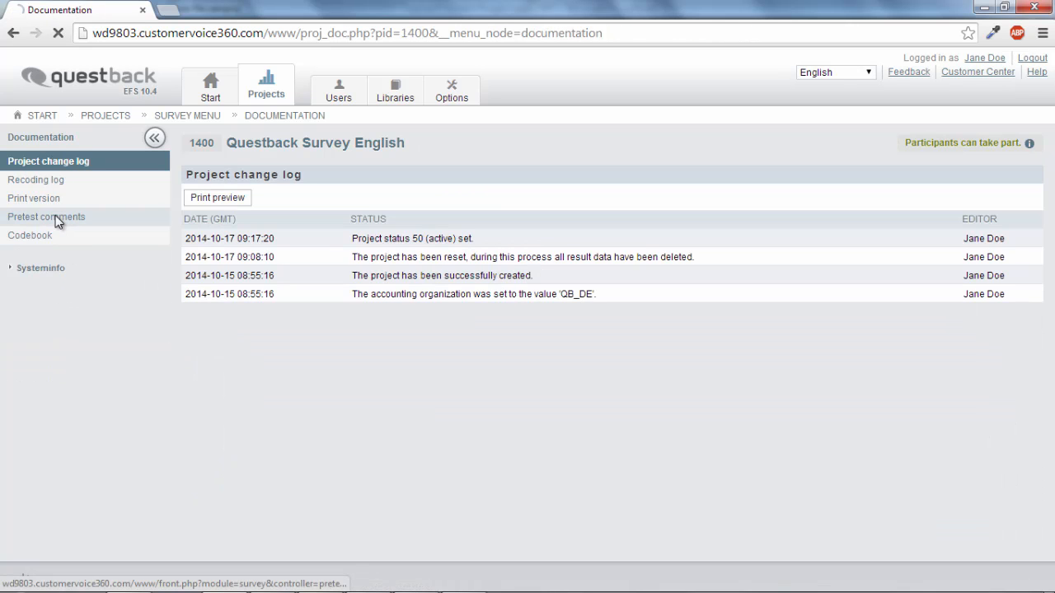
- Select the survey URL on Project information, then show the participant administration with no participants yet
{"action": "left_click", "coordinate": [47, 217]}
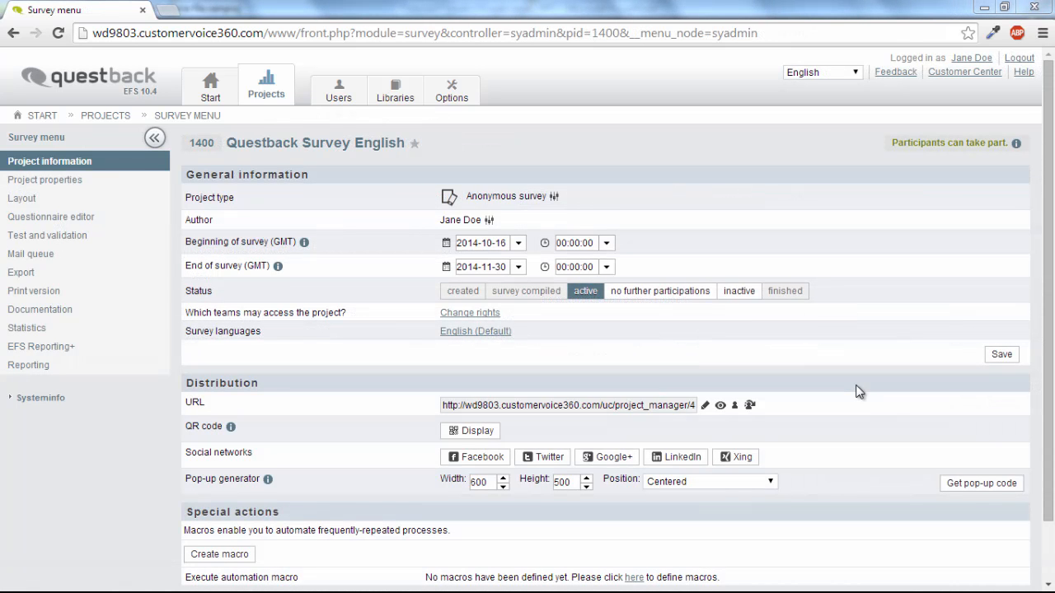
{"action": "mouse_move", "coordinate": [794, 369]}
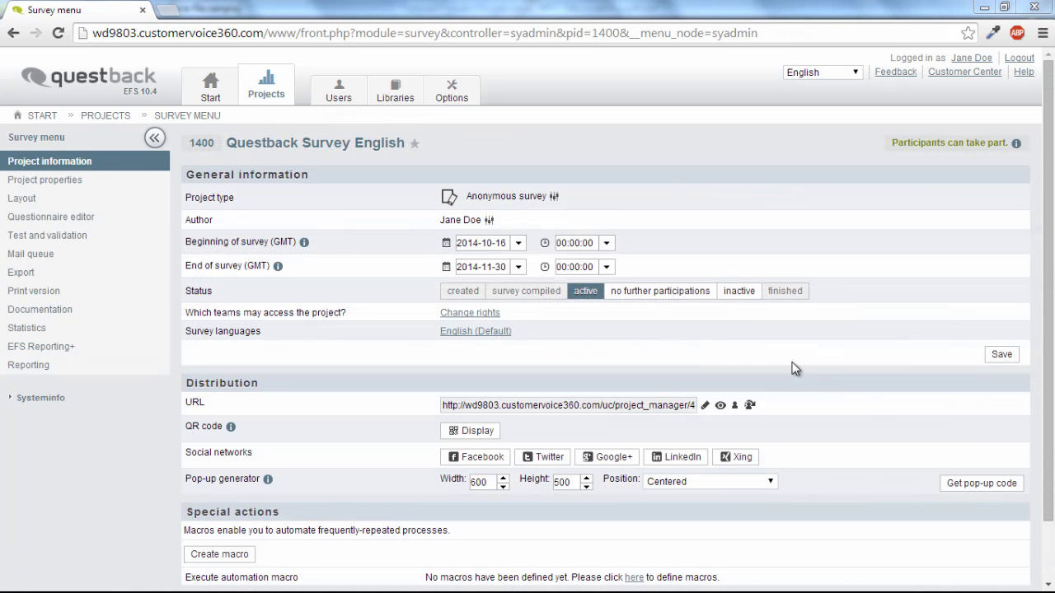
{"action": "triple_click", "coordinate": [567, 406]}
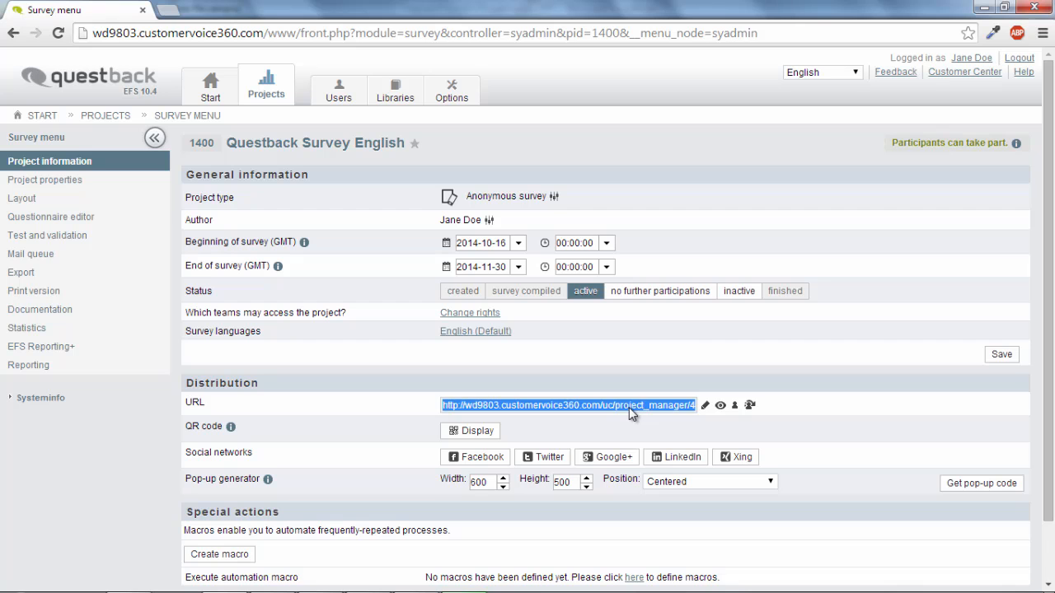
{"action": "left_click", "coordinate": [568, 405]}
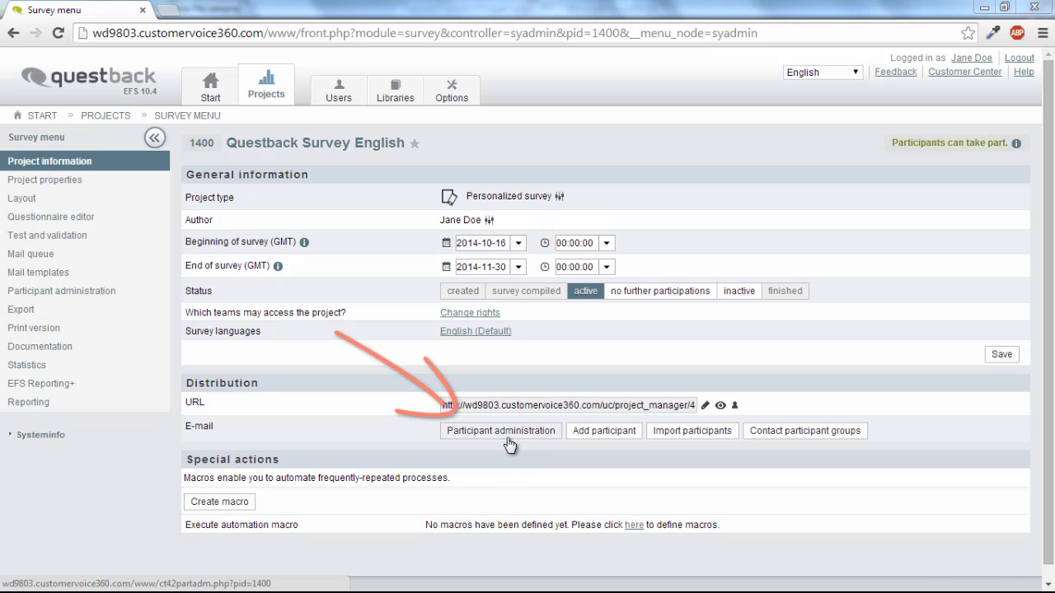
{"action": "left_click", "coordinate": [500, 432]}
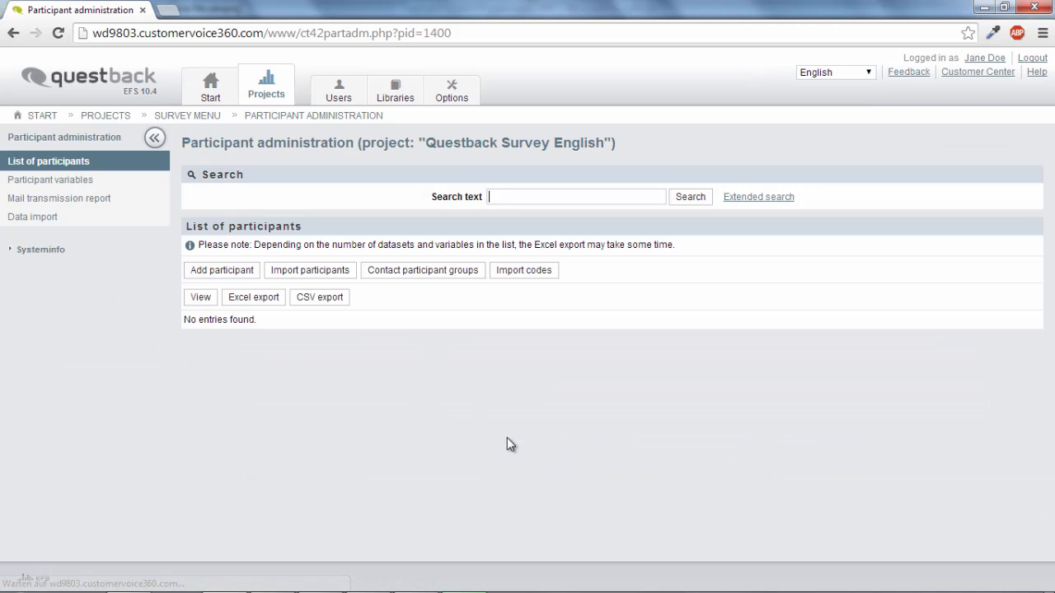